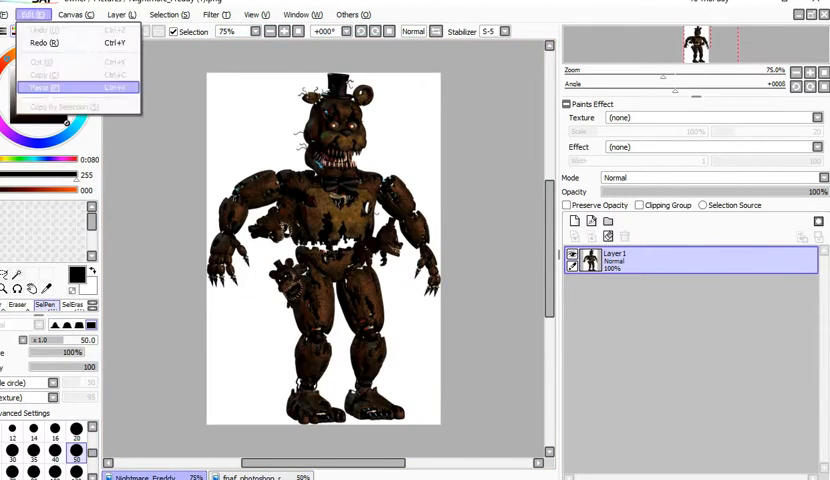
# - Paste the copied metal endoskeleton foot onto a new Layer2
pyautogui.click(42, 87)
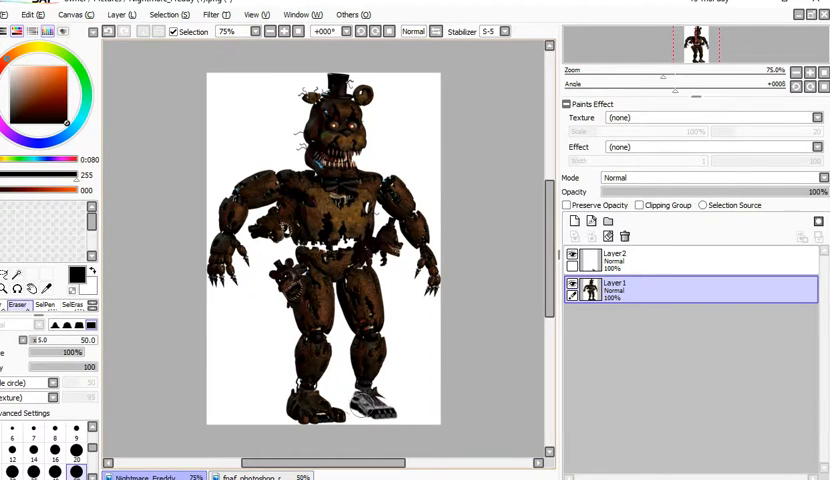
# - Mark the brown lower shin on Layer1 for removal with the SelPen
pyautogui.click(55, 458)
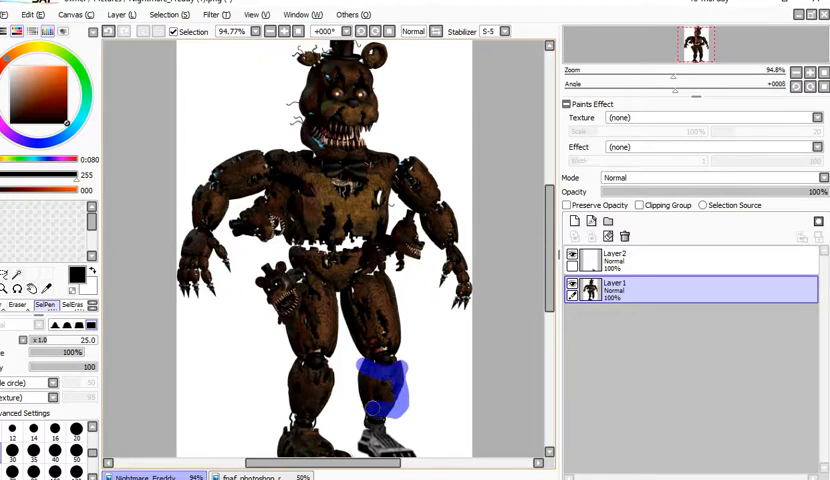
pyautogui.click(17, 305)
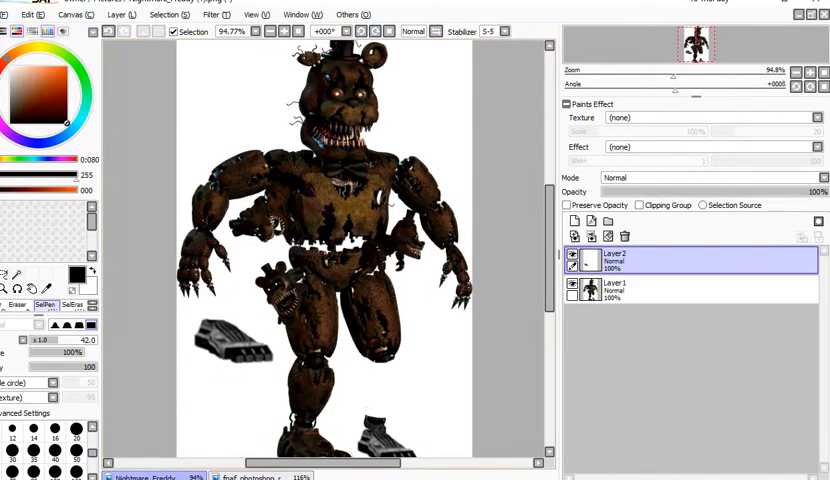
# - Switch to the fnaf_photoshop endoskeleton parts sheet
pyautogui.click(245, 476)
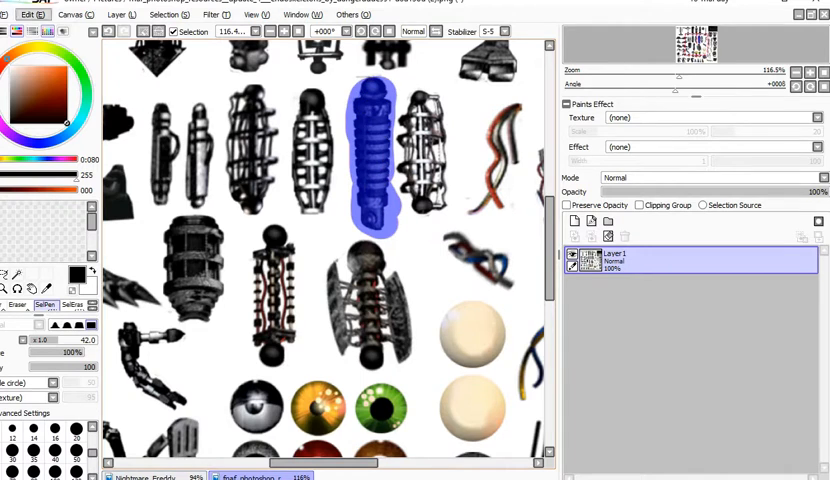
# - Copy the selected ribbed metal cylinder part
pyautogui.click(32, 14)
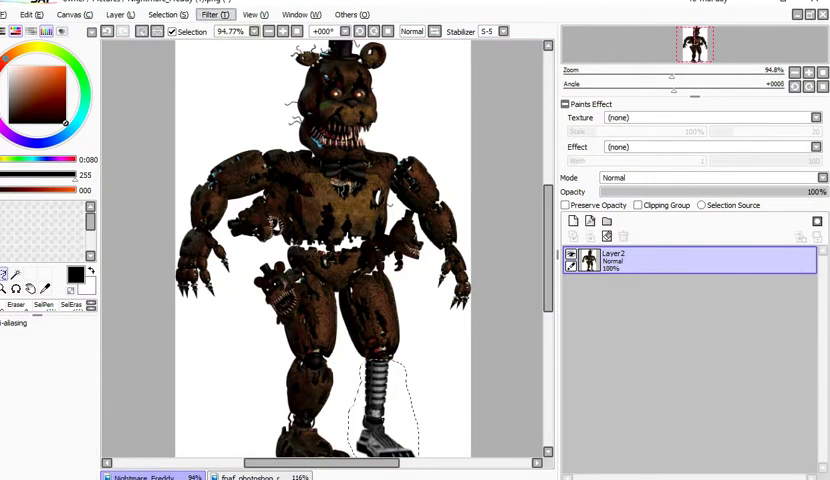
# - Darken the metal shin in Hue and Saturation, Luminescence about -34
pyautogui.click(210, 14)
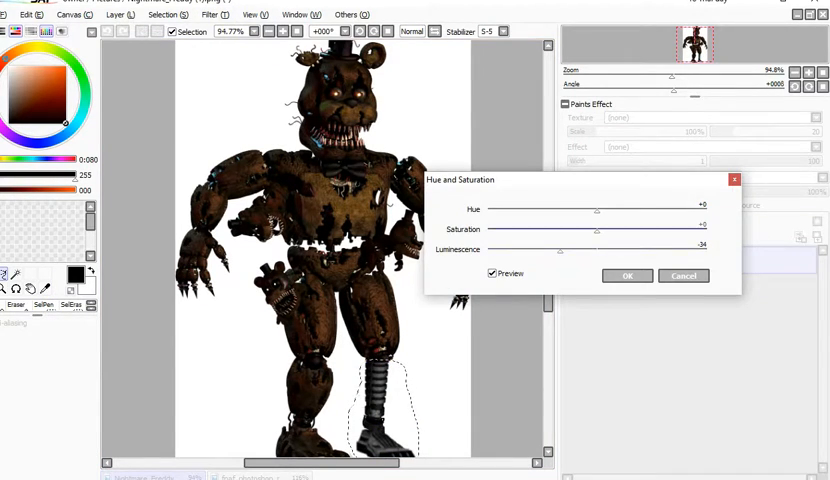
pyautogui.click(627, 275)
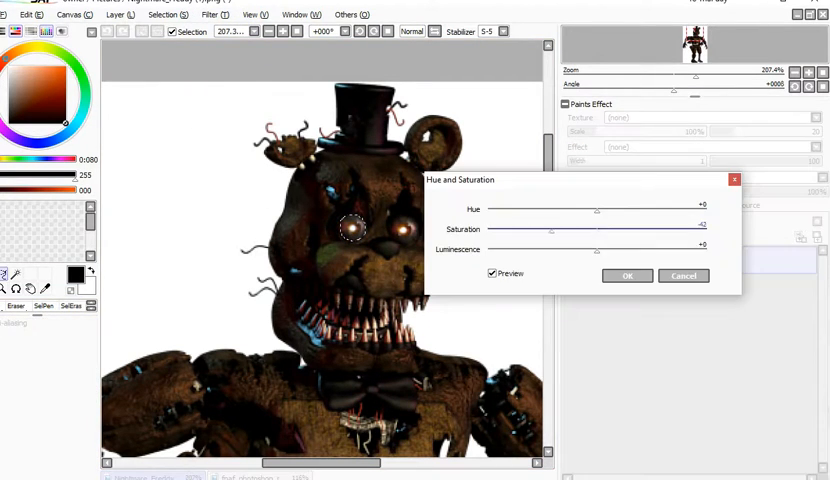
# - Apply the colour adjustment, then reduce the leg parts' saturation to about -62
pyautogui.click(627, 275)
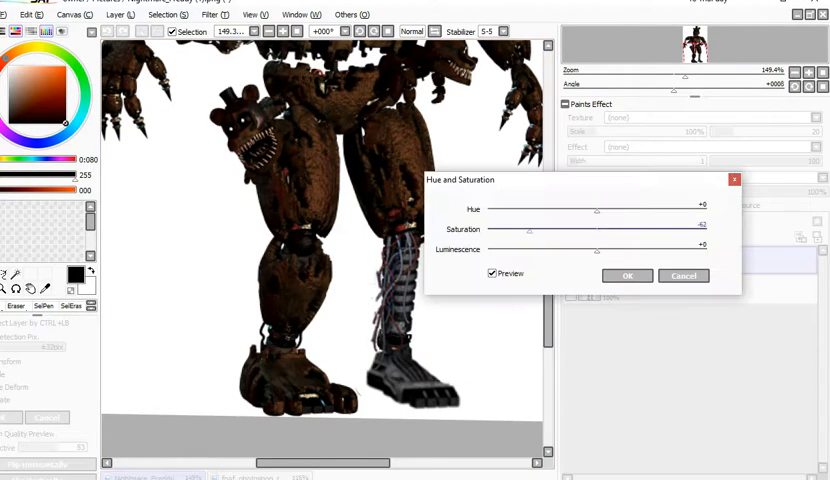
pyautogui.click(25, 14)
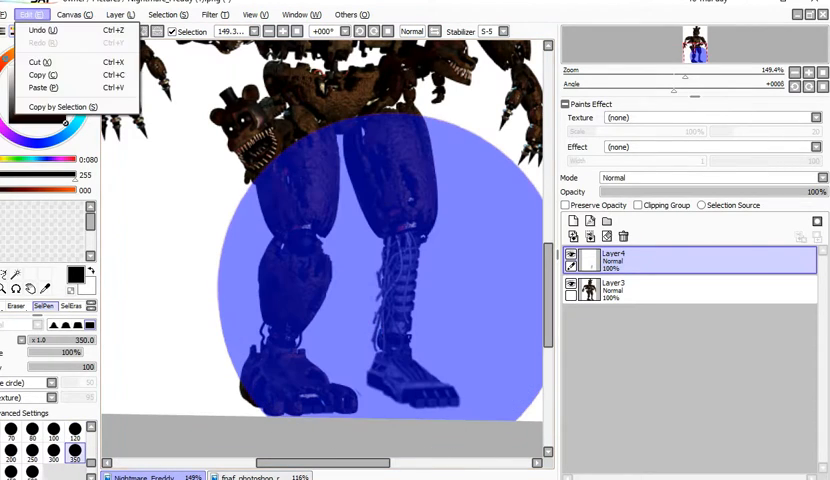
# - Paste the copied wired endoskeleton arm part onto a new layer
pyautogui.click(40, 88)
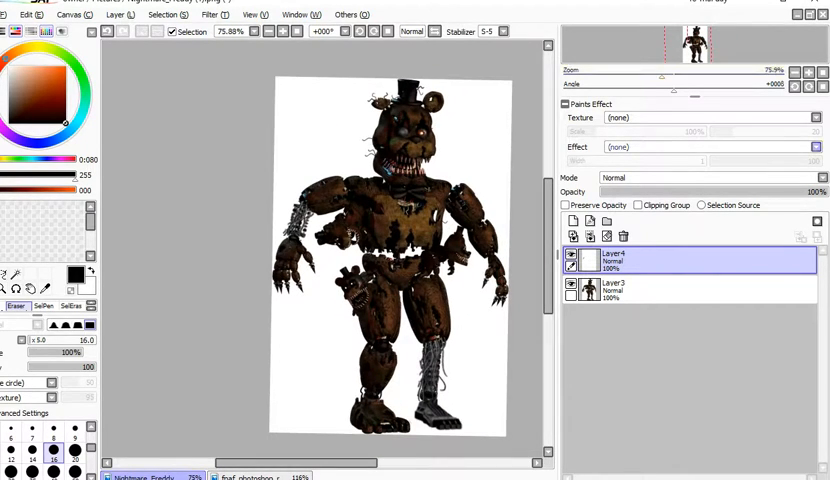
# - Finish the right-hand wiring and merge, then hide the panels with Tab
pyautogui.click(622, 236)
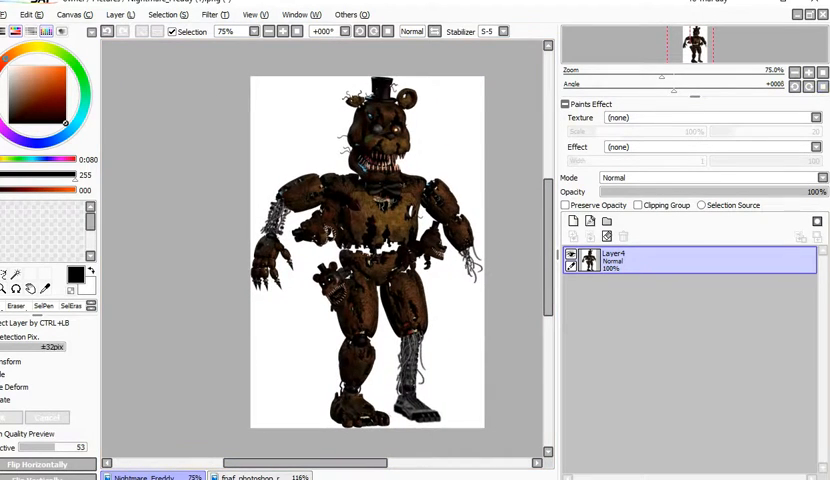
pyautogui.press('Tab')
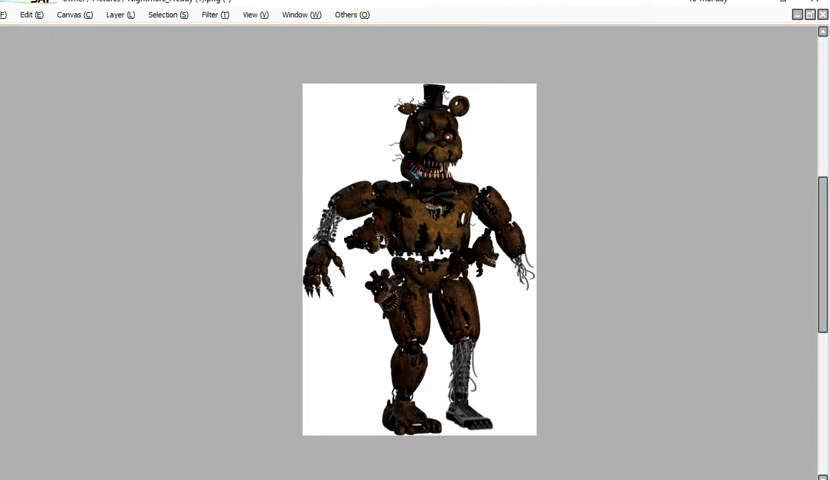